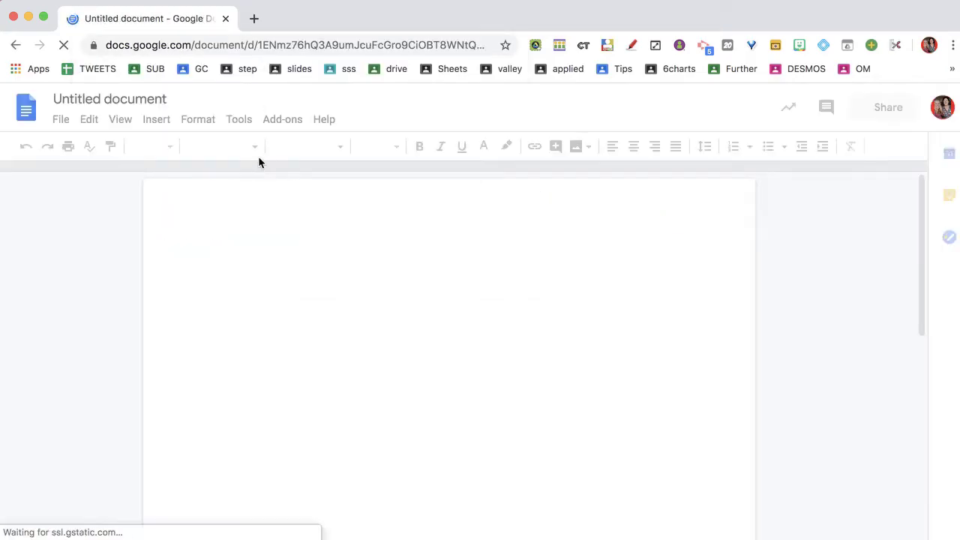
Title the untitled document 'Help me with this!'
click(110, 98)
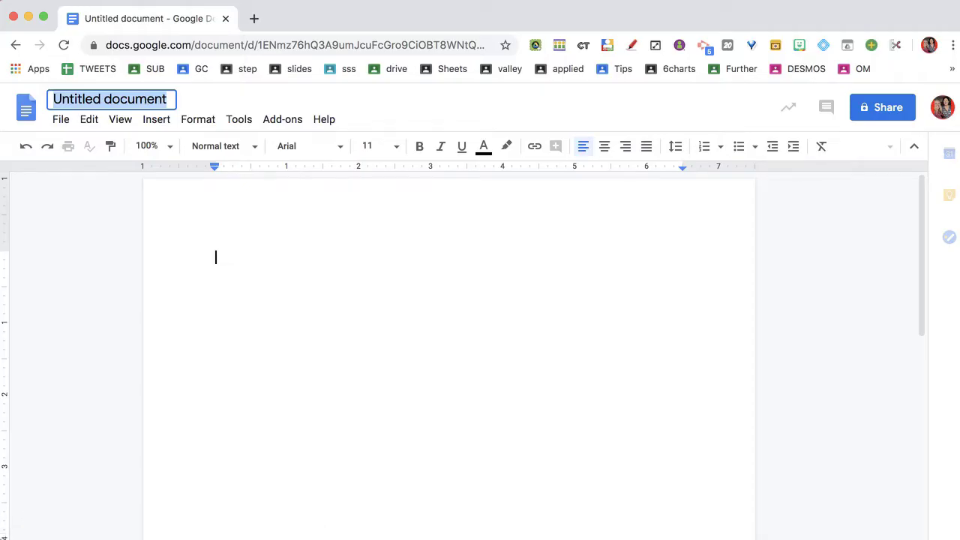
text(Help me with this!)
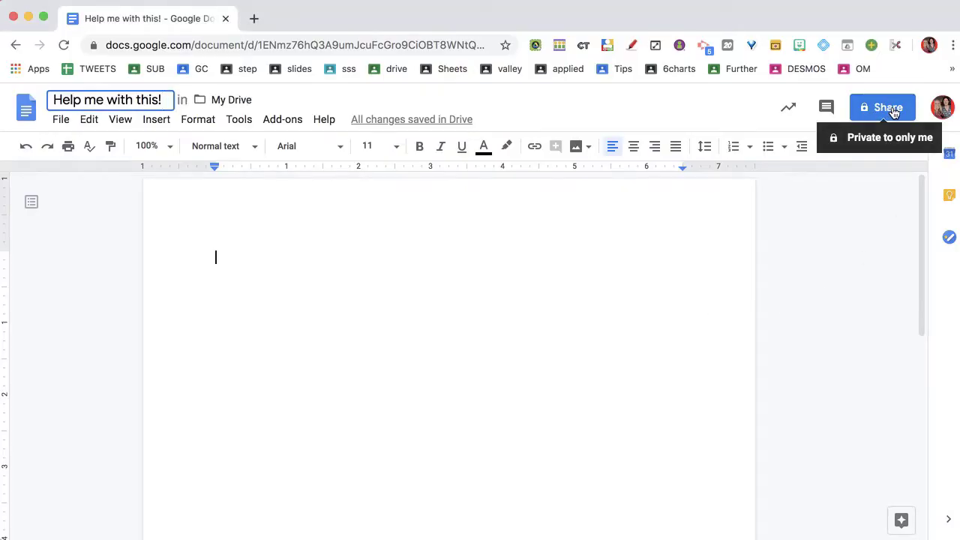
Show the advanced sharing settings, where the document is private to its owner
click(882, 107)
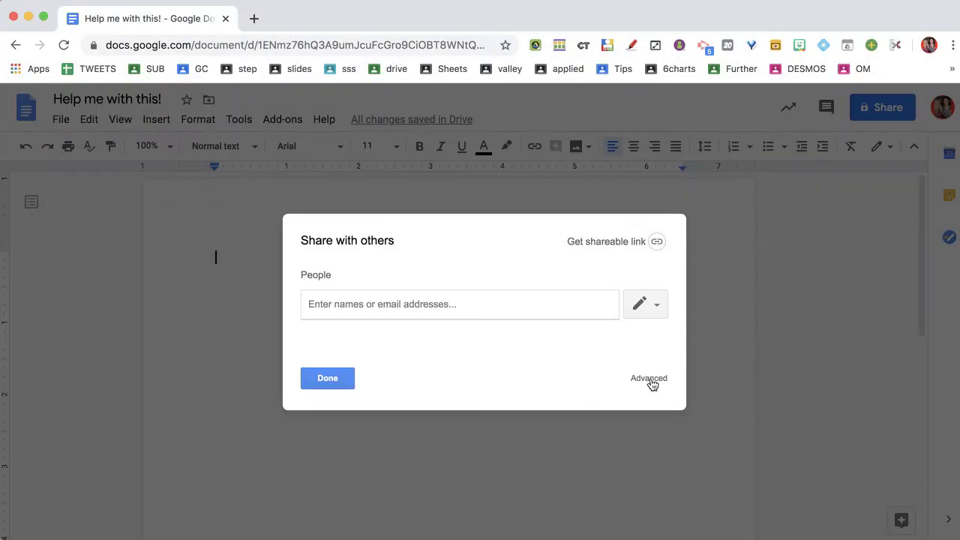
click(648, 378)
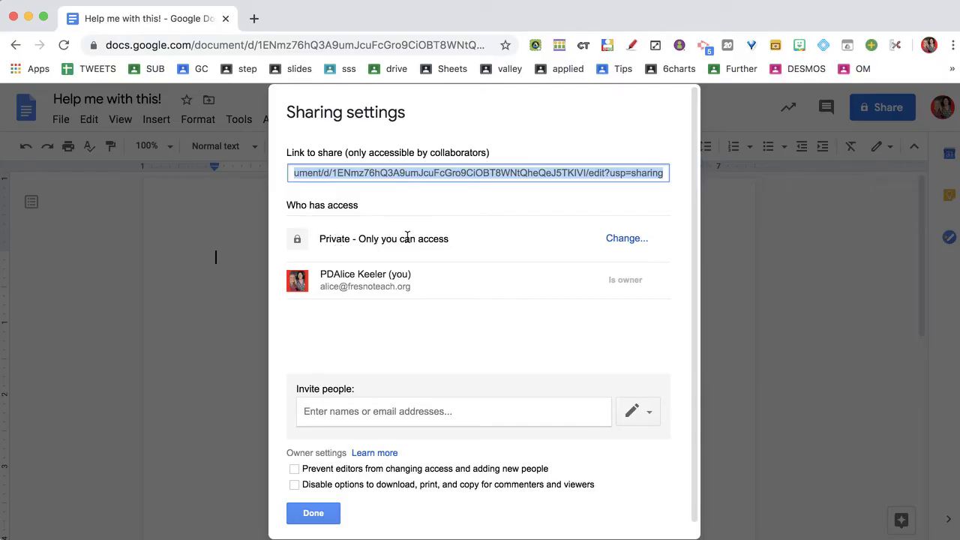
mouse_move(626, 238)
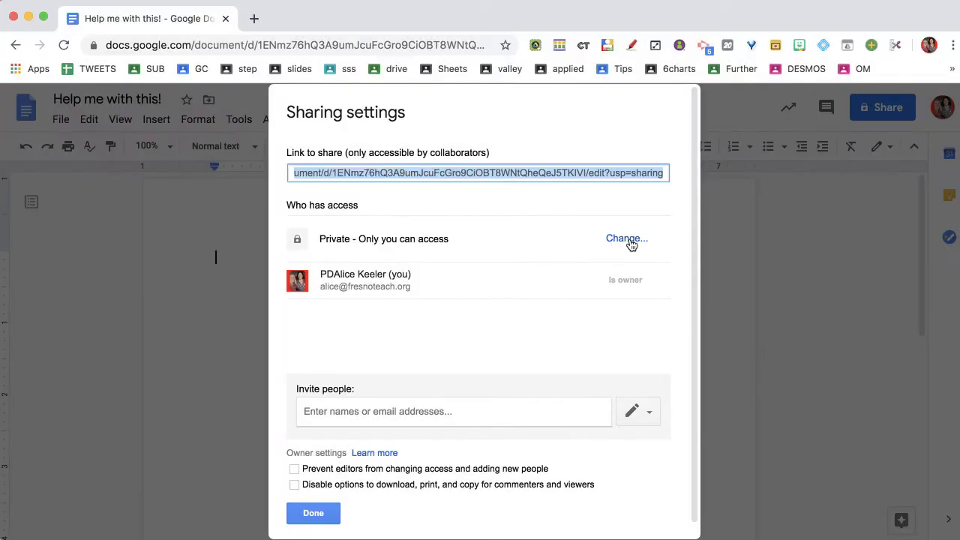
Set link sharing to 'On - Anyone with the link' with 'Can edit' access and save
click(626, 239)
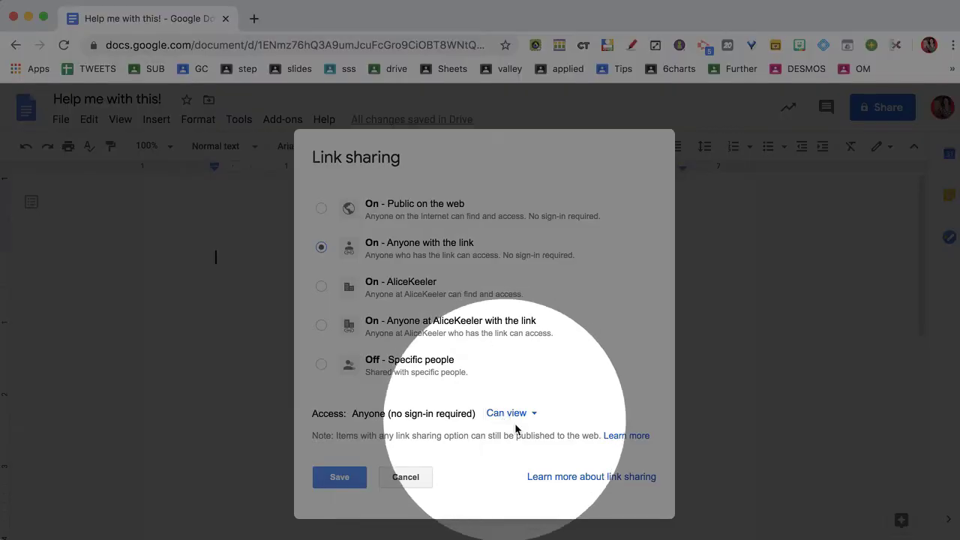
click(512, 412)
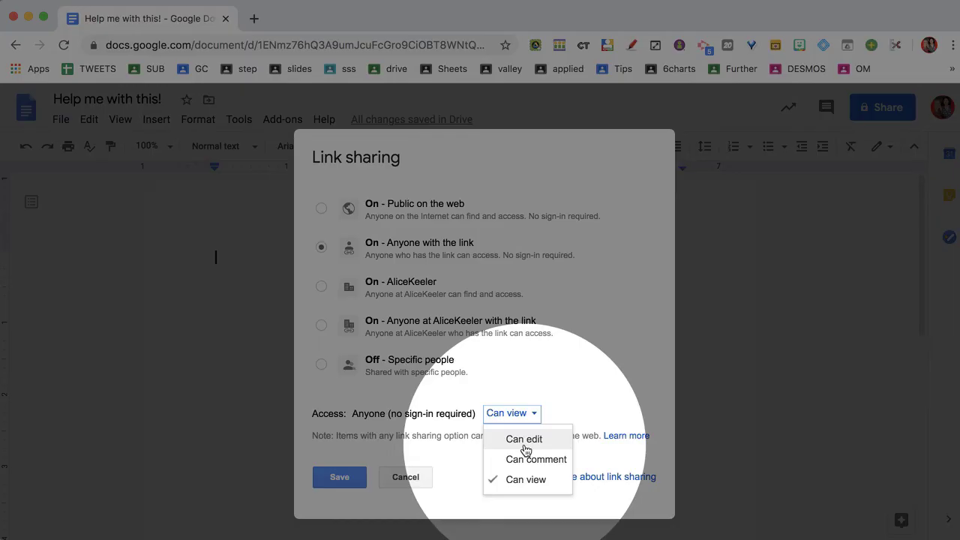
click(524, 438)
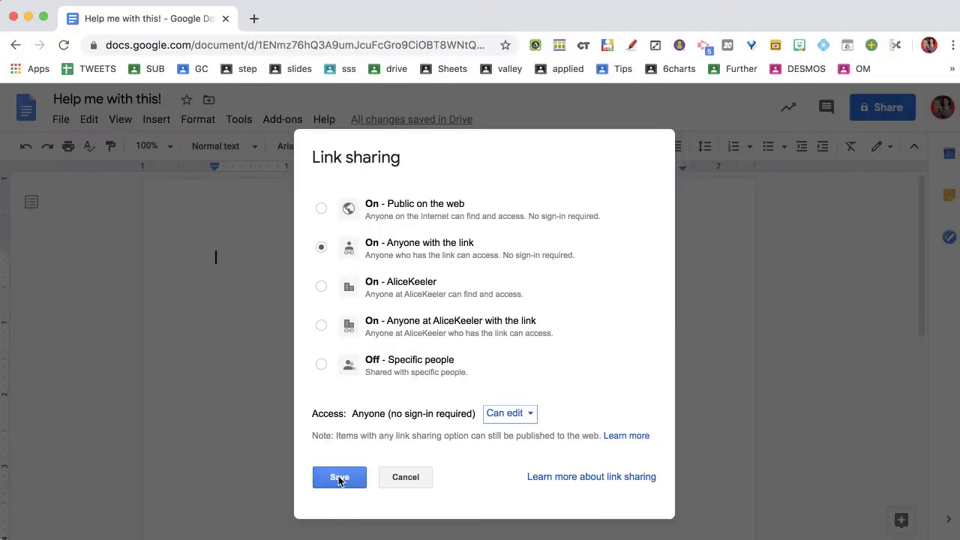
click(339, 477)
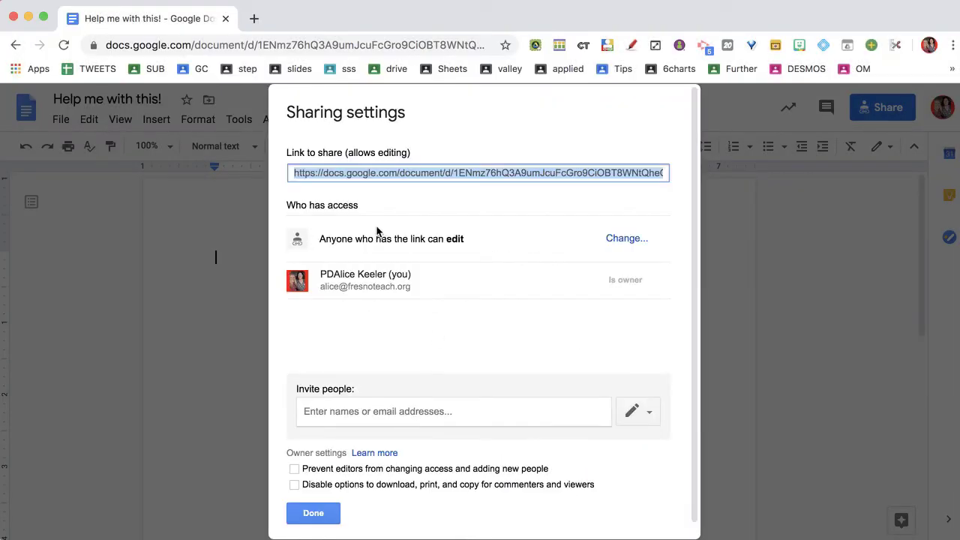